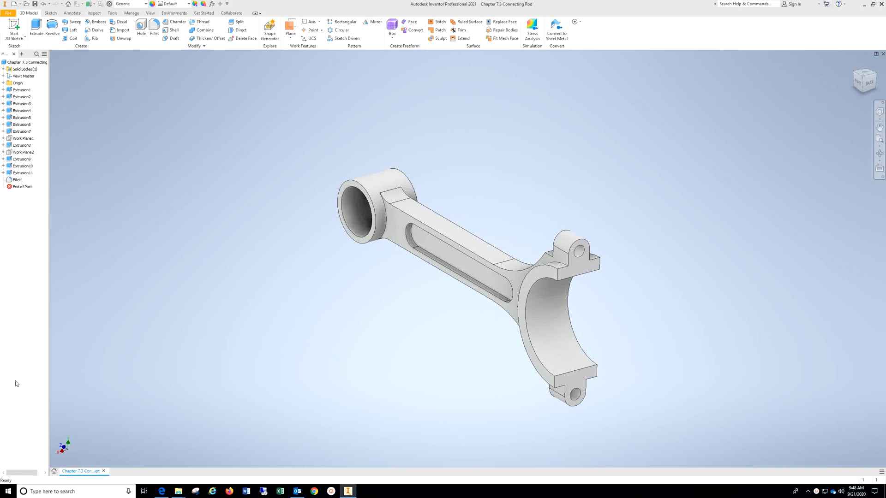
mouse_move(1, 383)
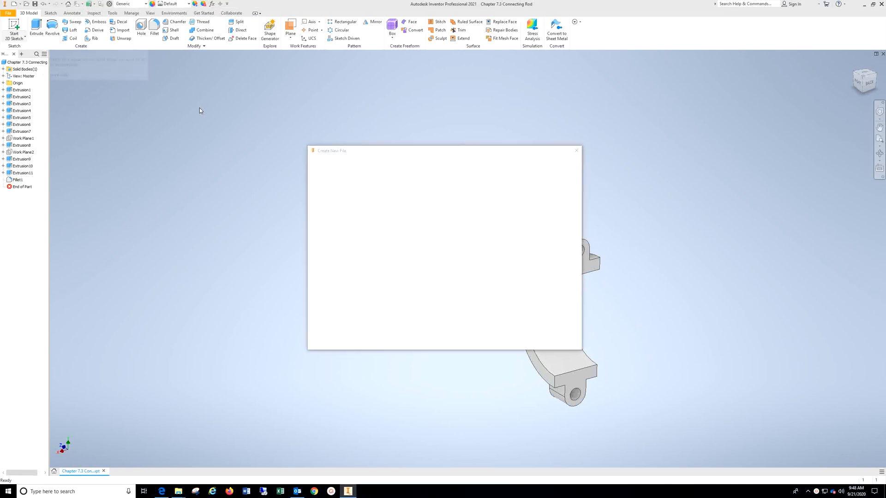
- Create a new drawing from the ANSI (in).idw template
click(342, 184)
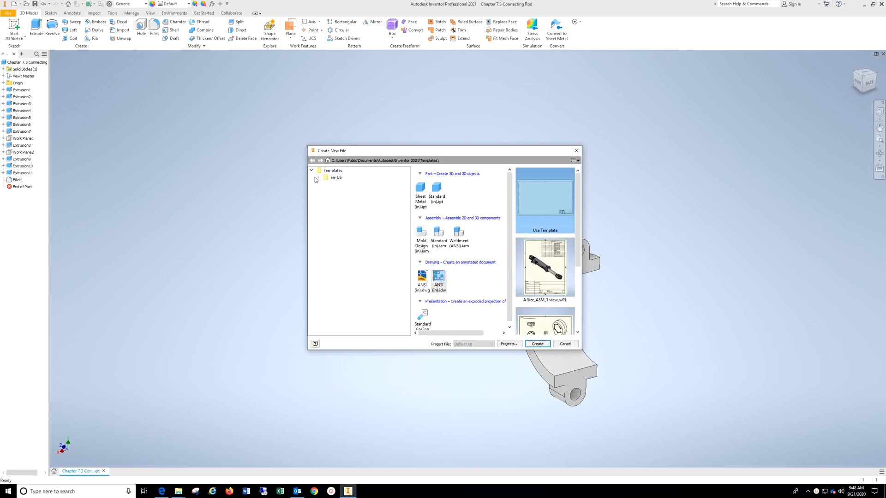
click(316, 177)
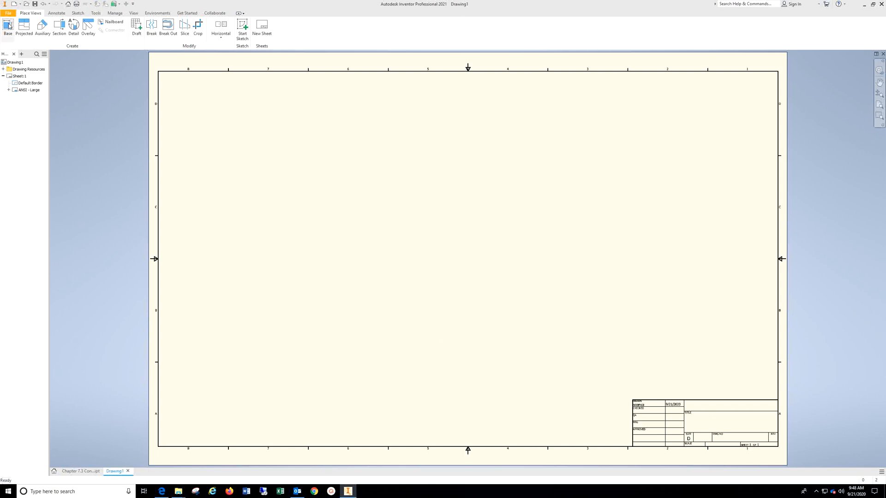
- Place the rod's front base view, project top, side and isometric views, then reposition them
click(7, 25)
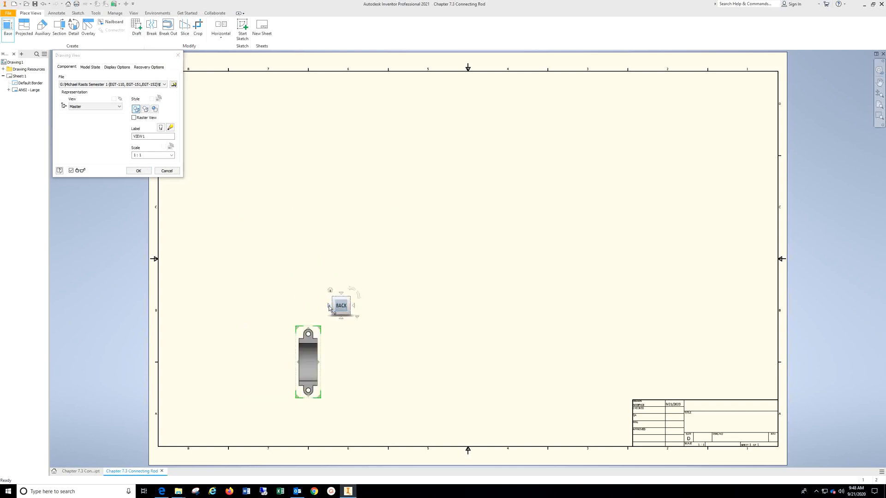
click(352, 305)
text(1:5)
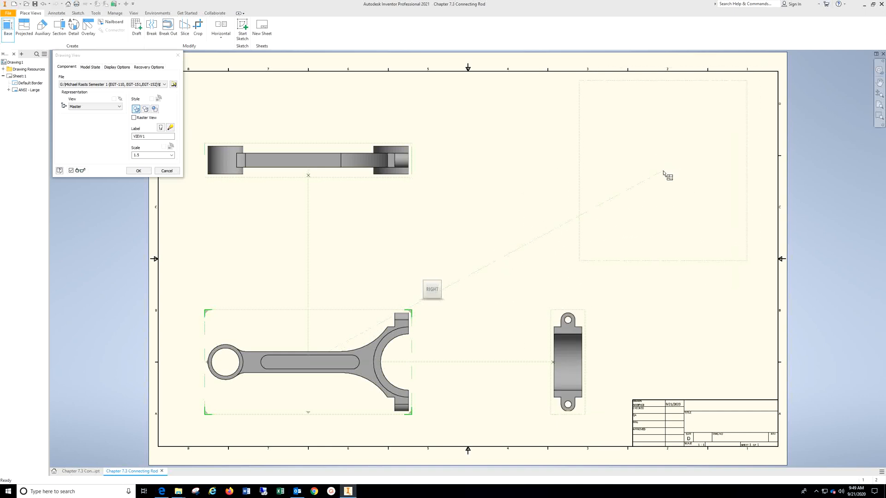
right_click(666, 175)
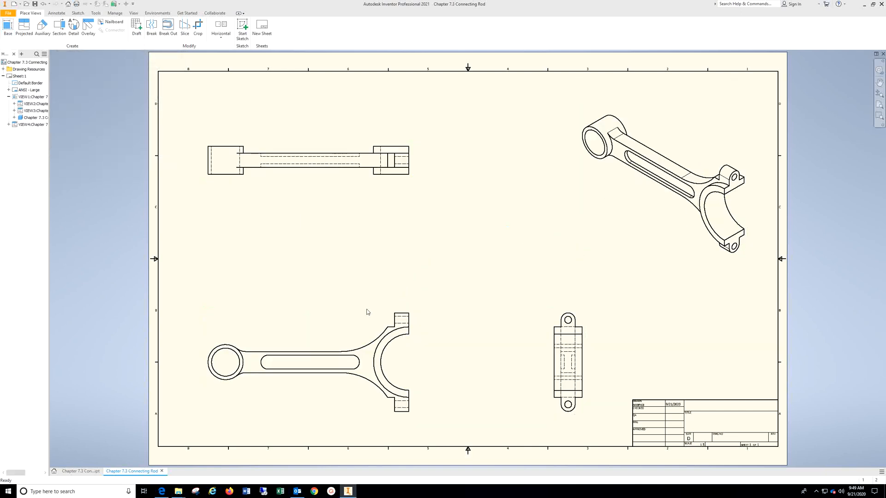
click(290, 361)
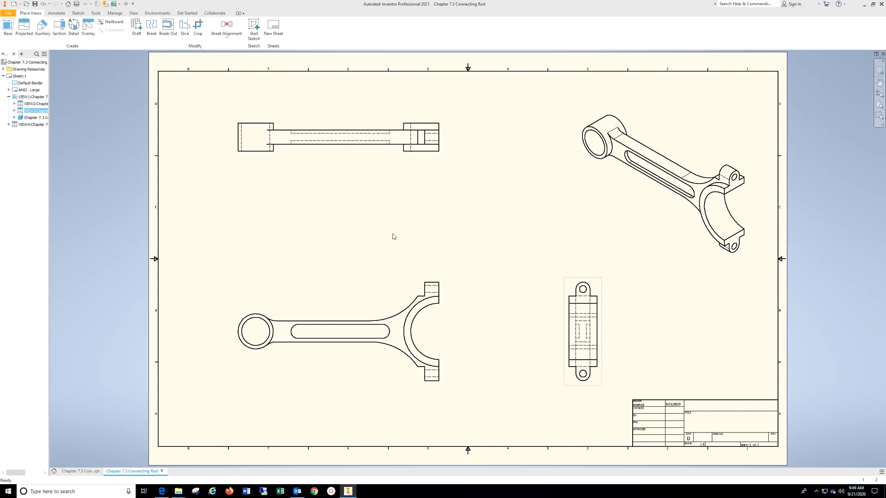
- Add center marks to the front view's circular features and slot end
click(57, 13)
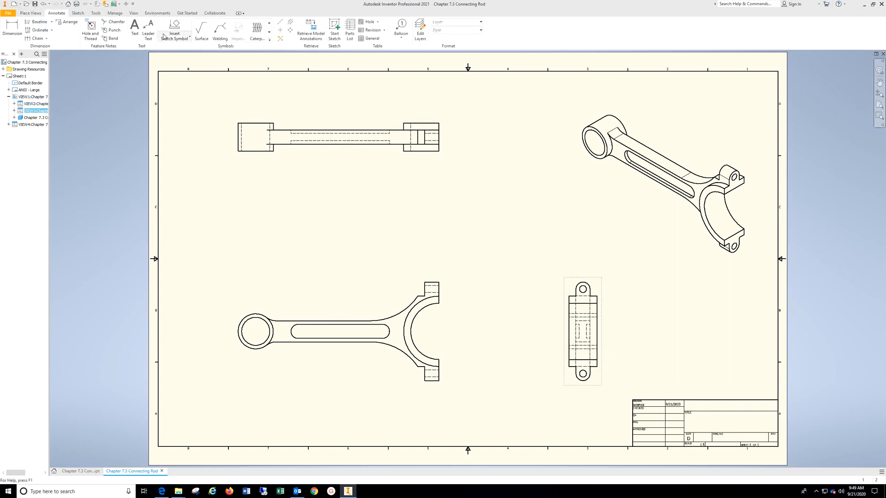
mouse_move(279, 32)
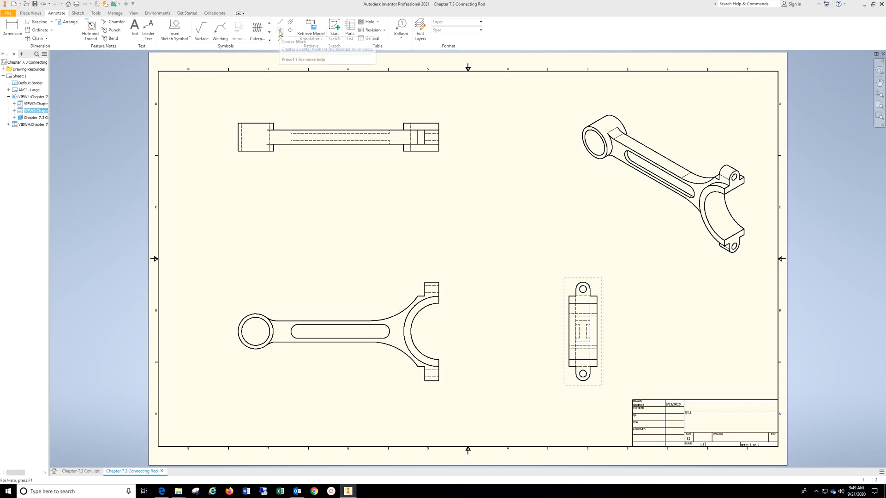
click(279, 29)
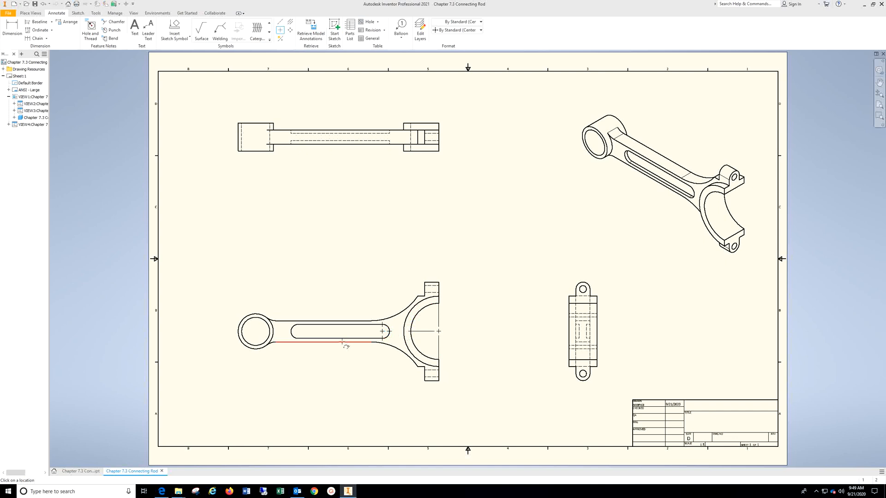
click(266, 338)
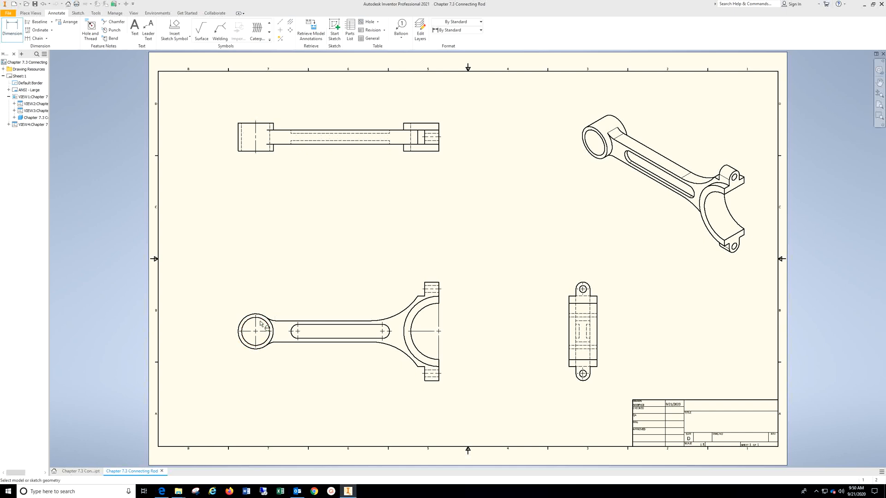
- Dimension front view center distances 1.50, 3.00, 2.00, 6.50 and side view 5.00
click(255, 331)
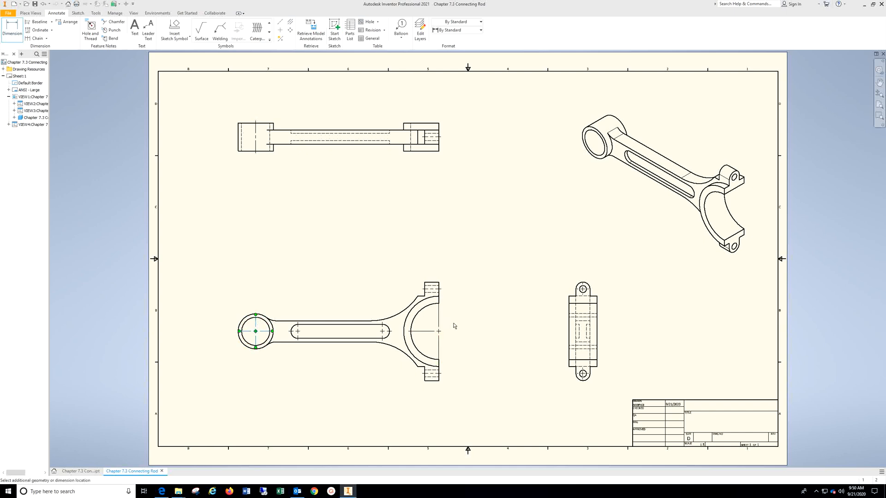
click(438, 330)
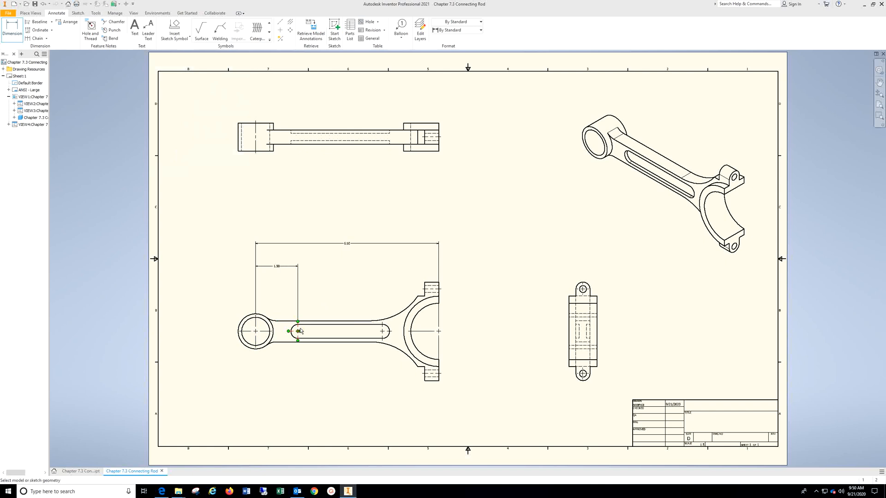
click(382, 330)
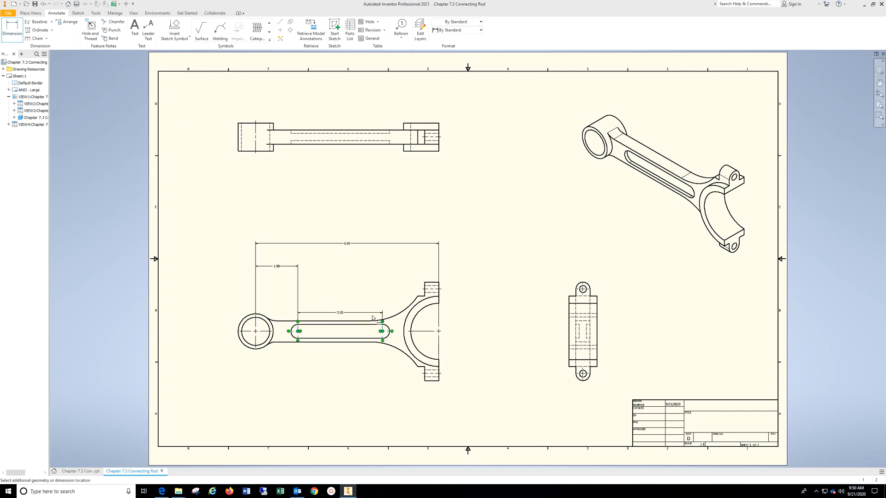
click(372, 318)
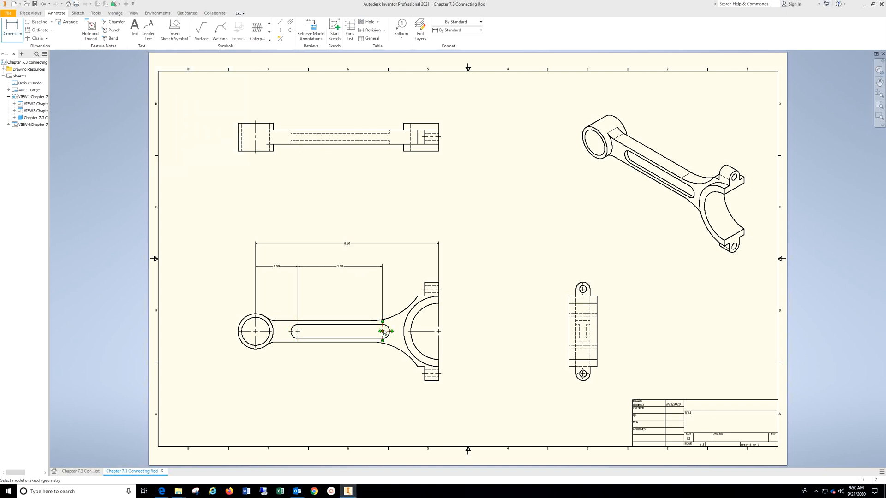
click(439, 331)
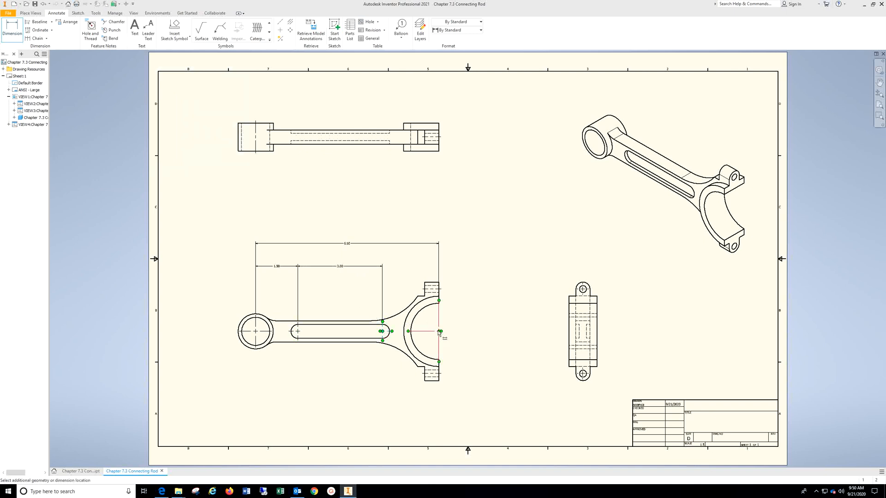
click(440, 331)
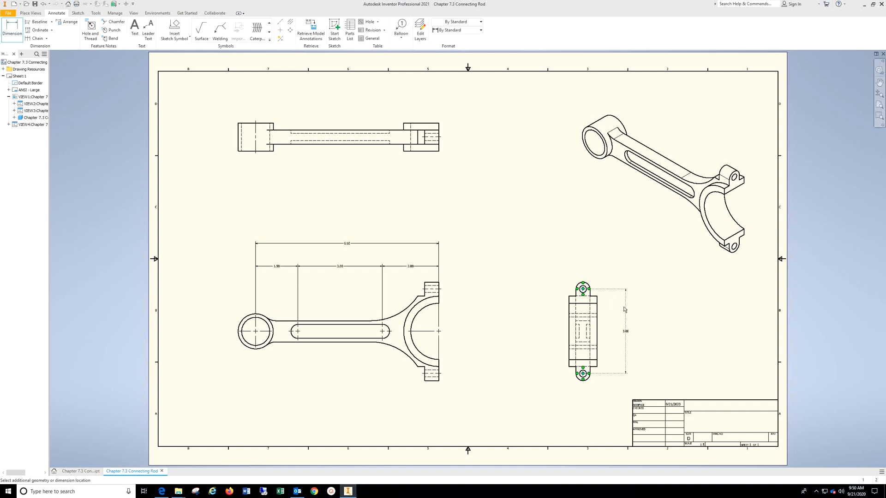
click(625, 309)
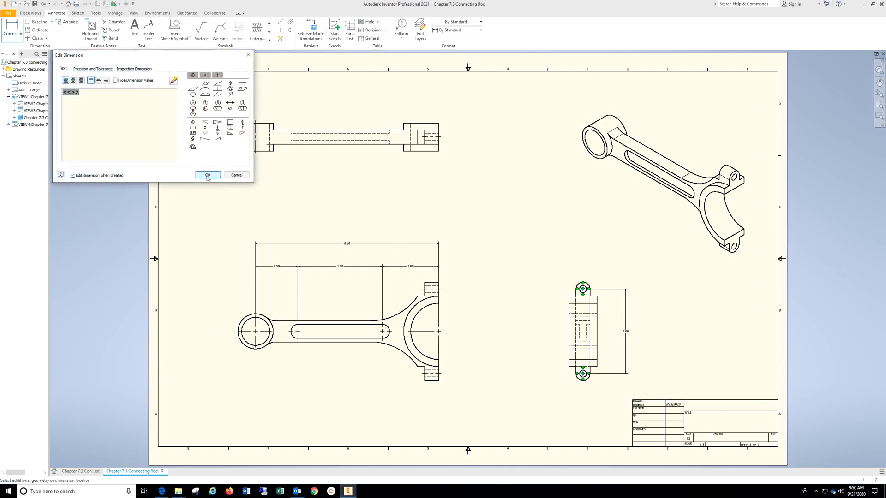
click(207, 174)
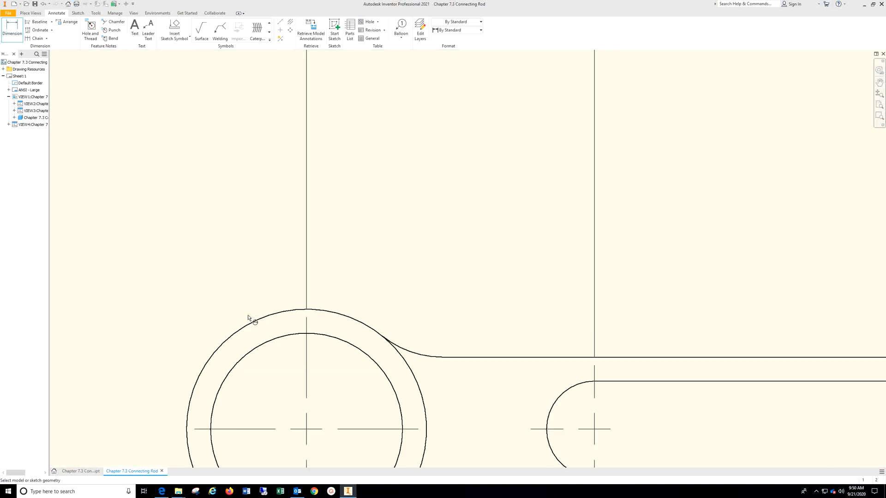
- Dimension the Ø1.25 and Ø1.00 holes, R.25 slot, R1.00 and R1.25 arcs, and Ø.50 boss
click(254, 319)
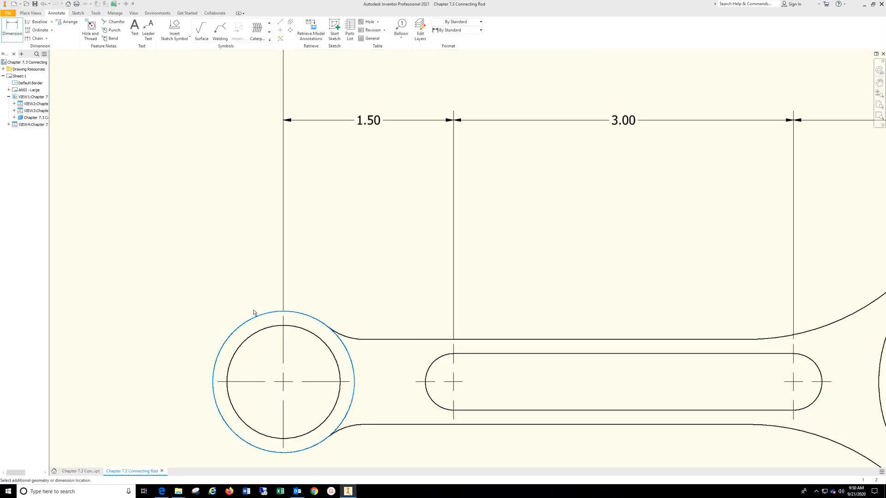
click(254, 313)
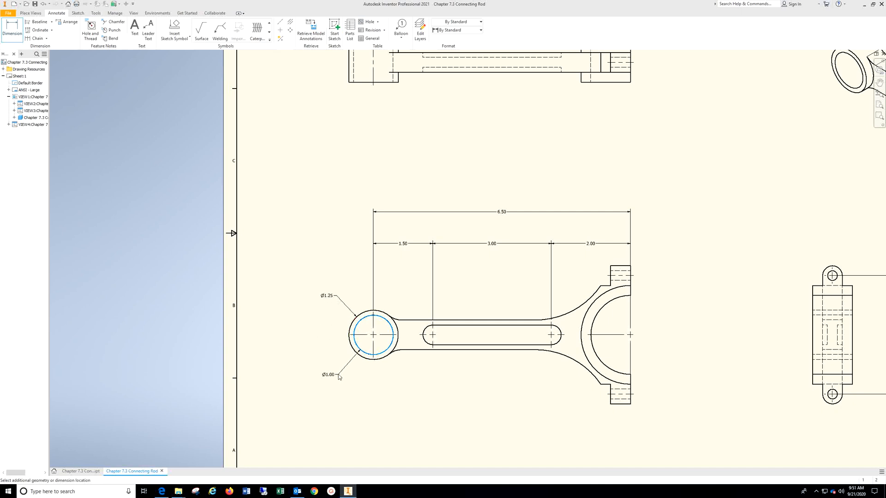
mouse_move(448, 345)
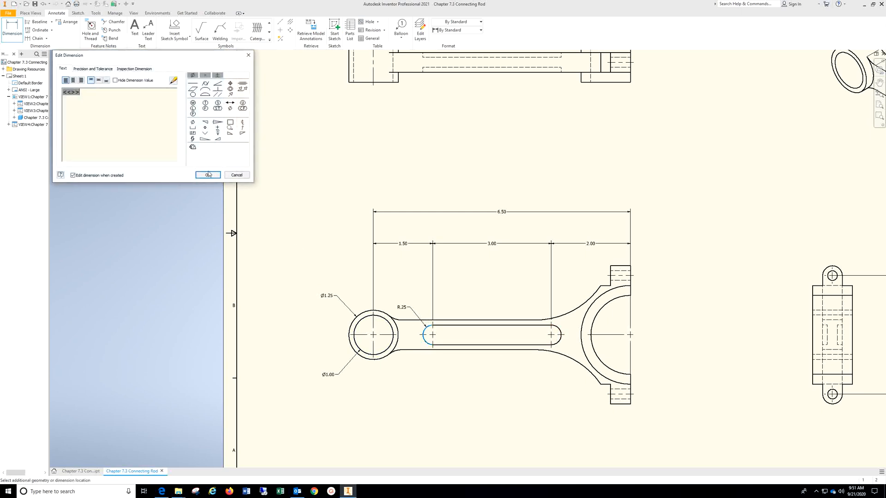
click(207, 174)
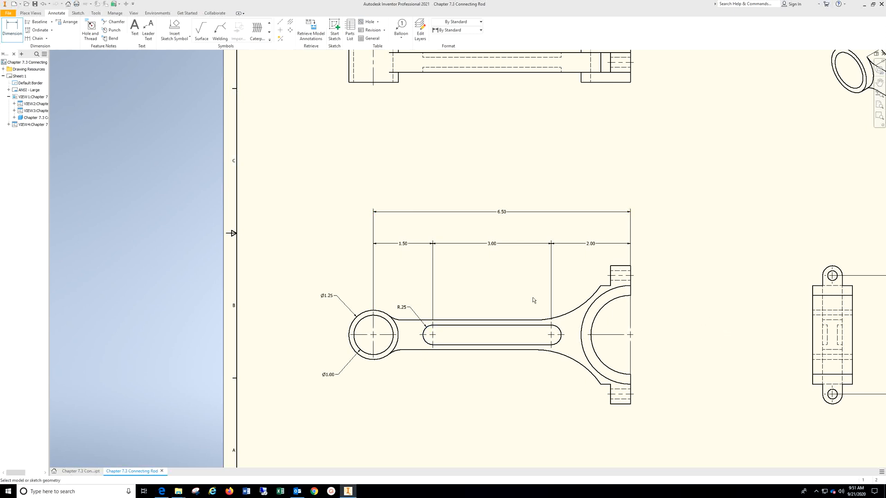
click(618, 310)
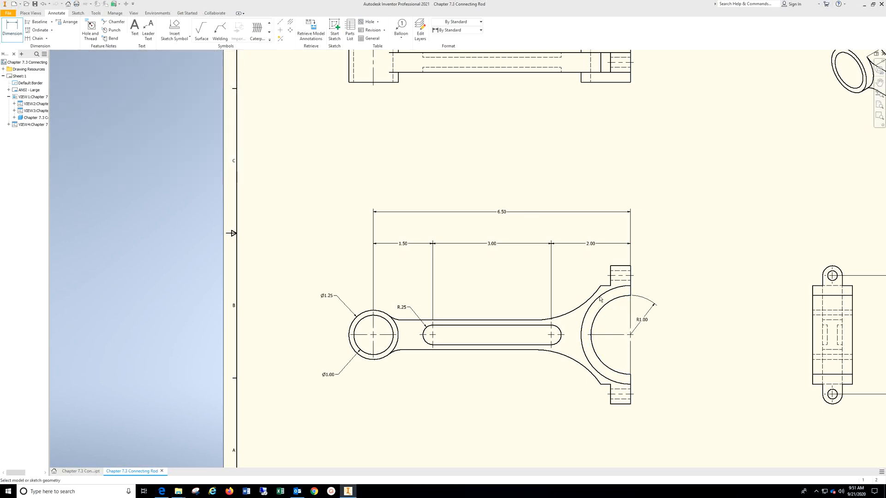
click(599, 291)
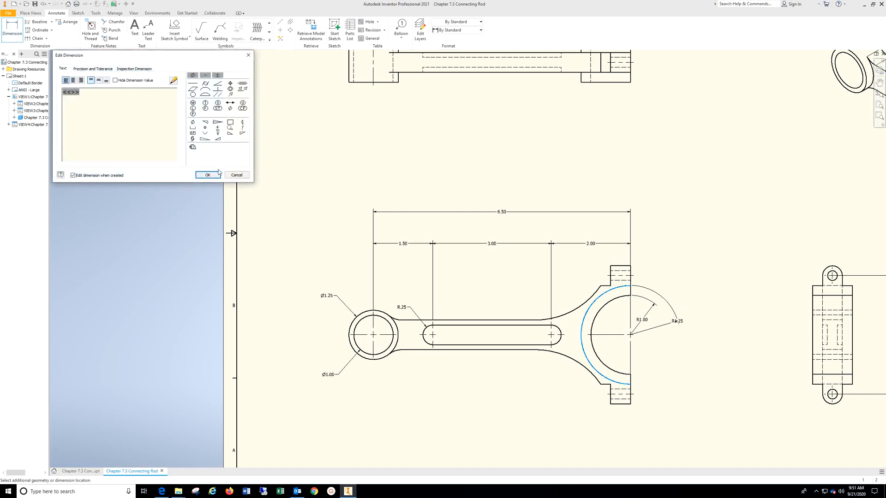
click(236, 175)
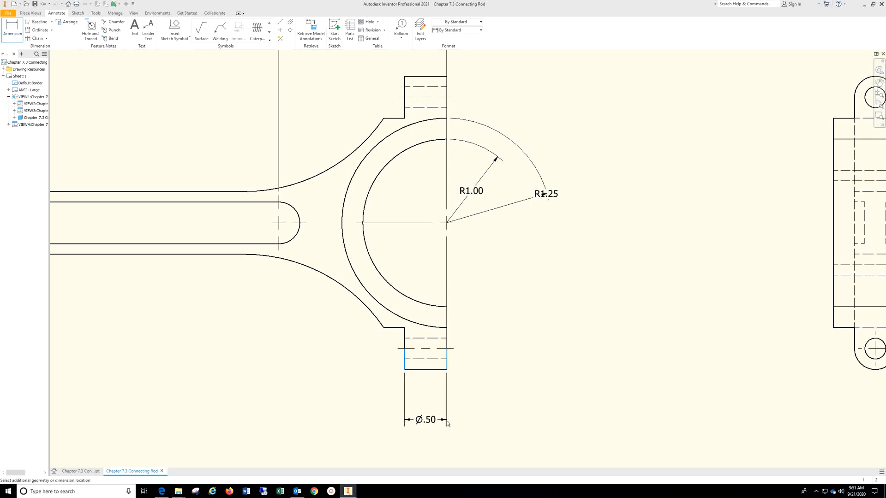
click(445, 423)
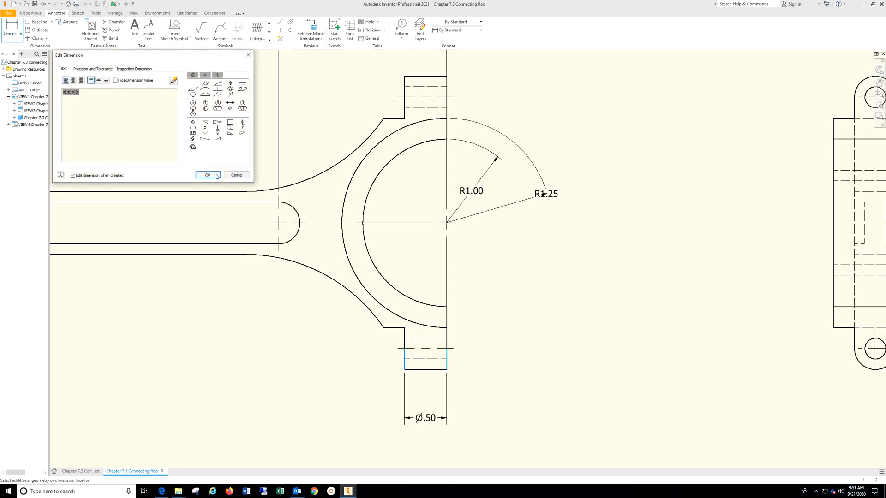
click(207, 174)
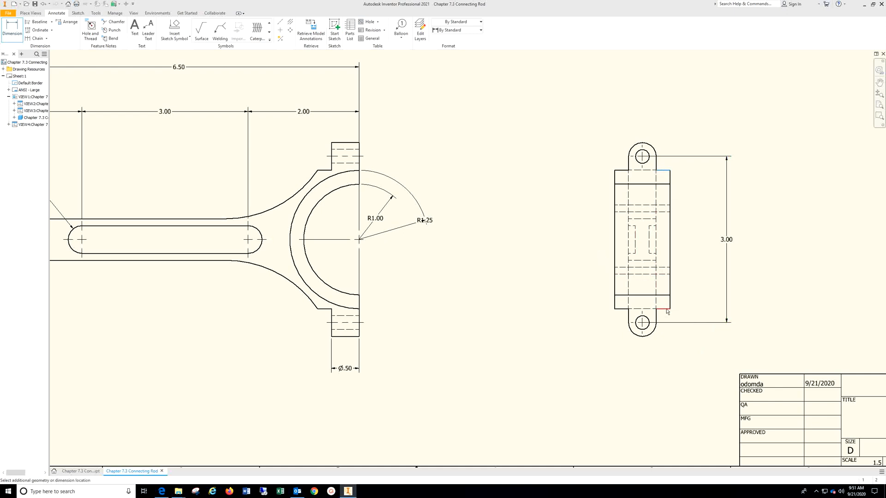
- Dimension the .50 shank thickness in the top view
click(667, 311)
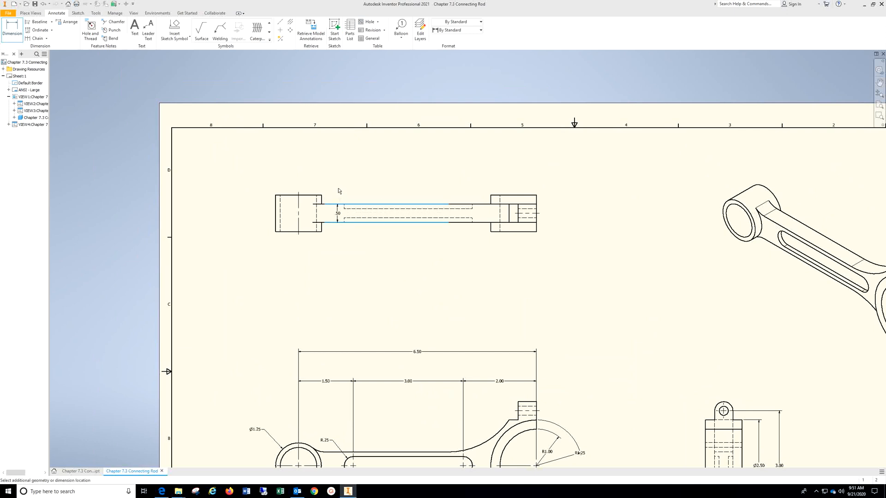
click(337, 213)
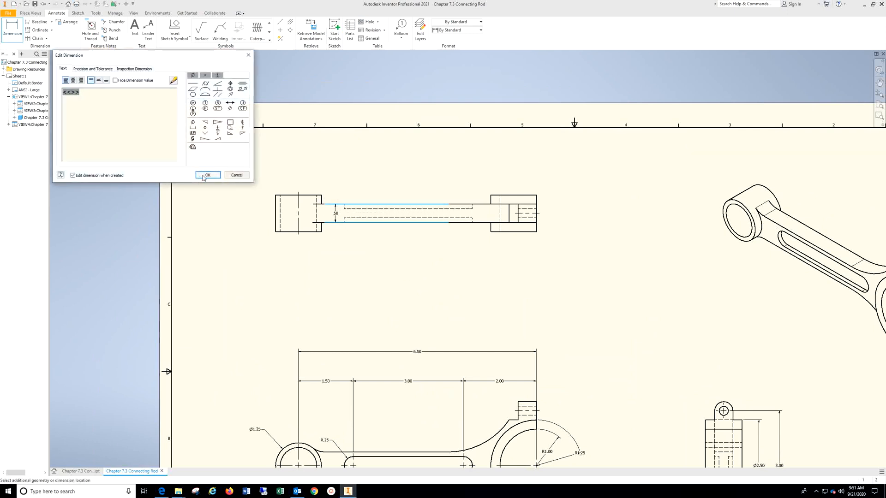
click(207, 174)
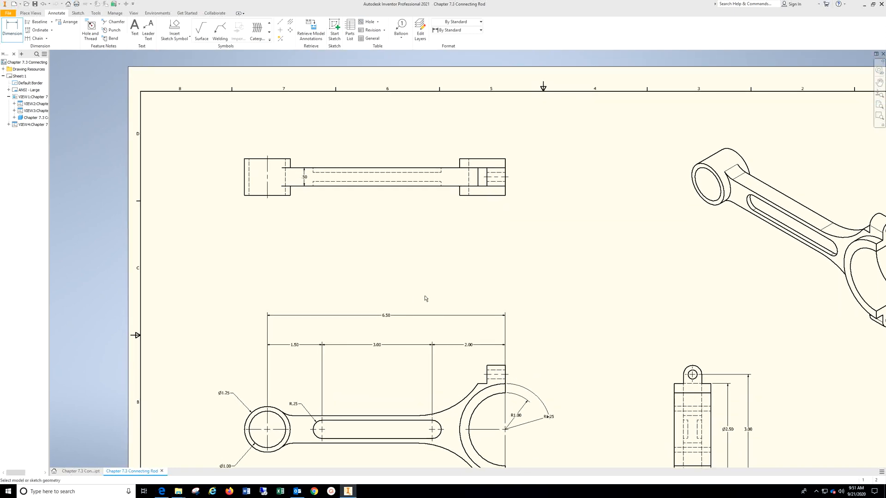
mouse_move(618, 253)
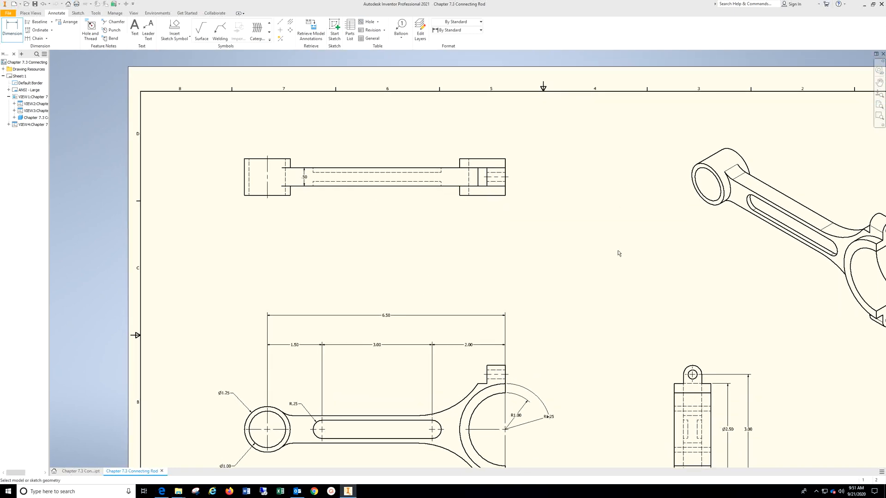
mouse_move(419, 211)
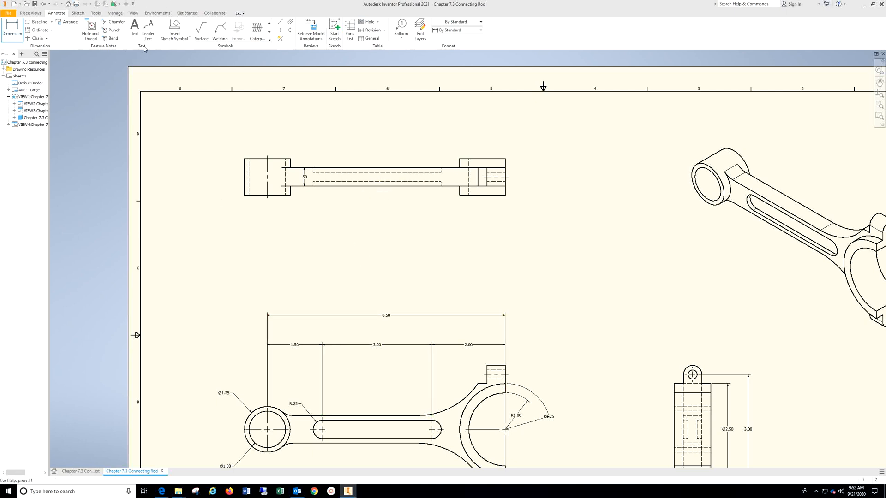
- Draw a leader pointing to the slot pocket in the front view
click(148, 30)
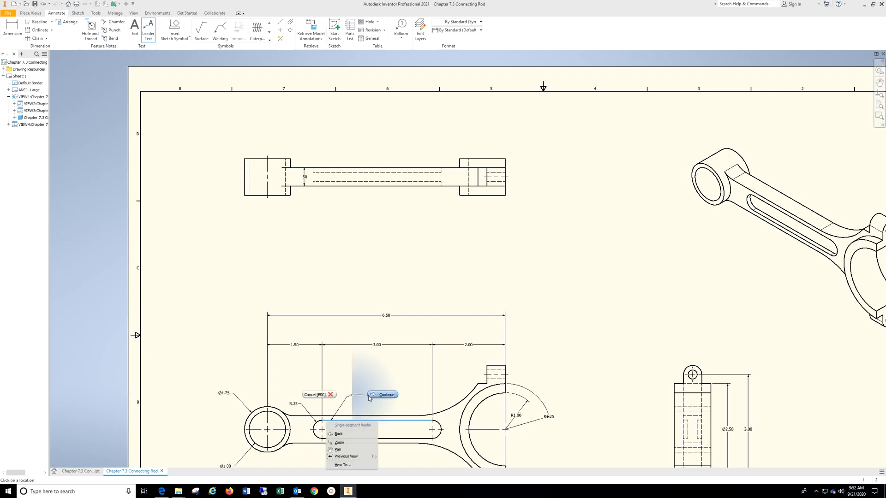
click(384, 394)
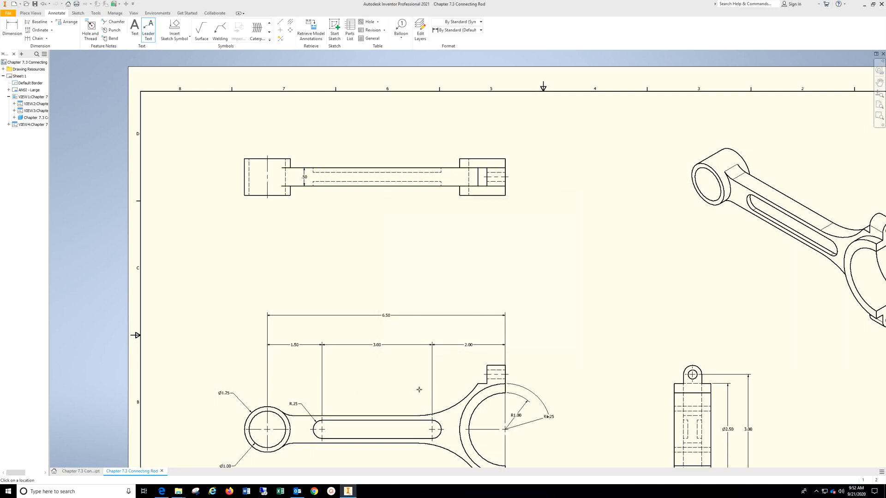
scroll(down, 3)
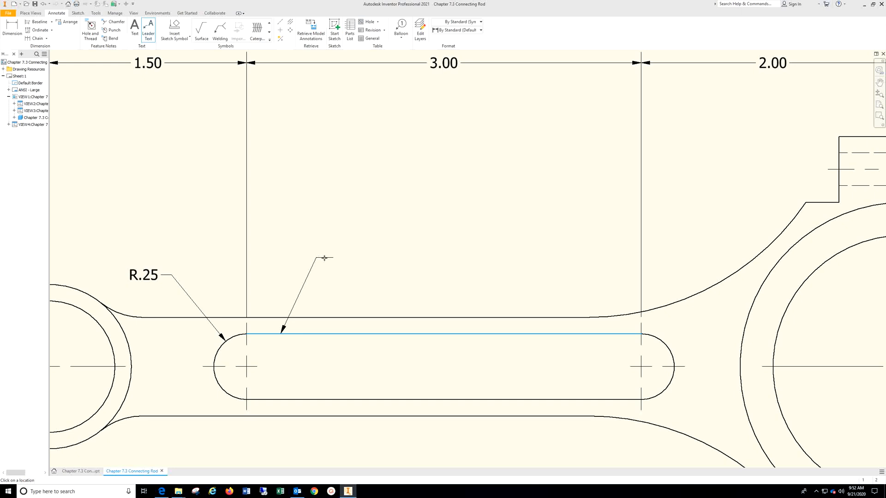
right_click(324, 259)
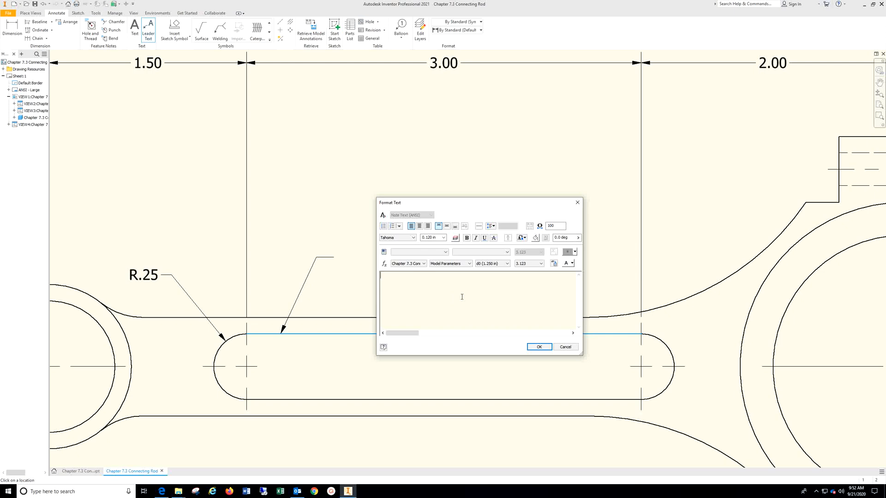
- Enter the leader note text "0.125" Deep TYP. (2) PLS." and confirm it
text(0.125)
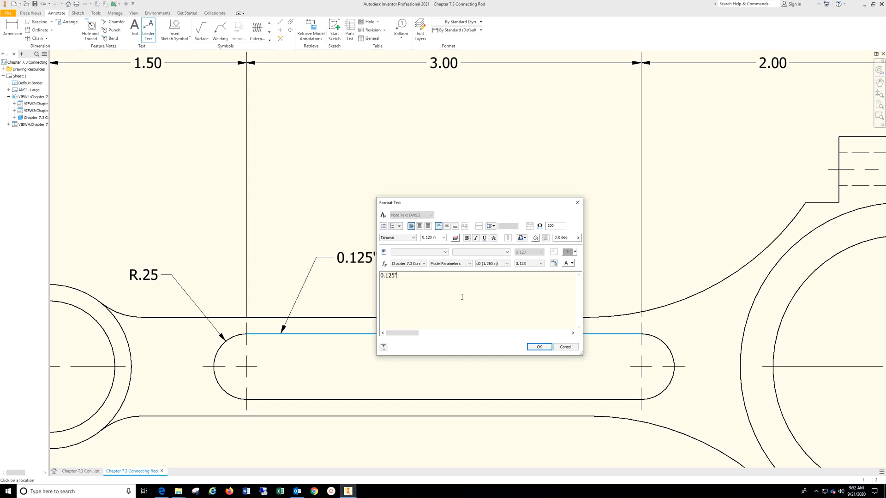
text(" ")
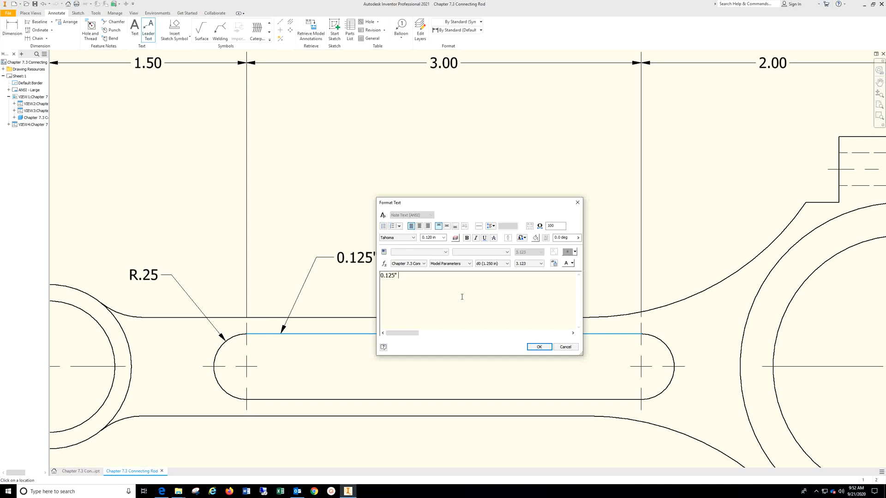
text(Deep)
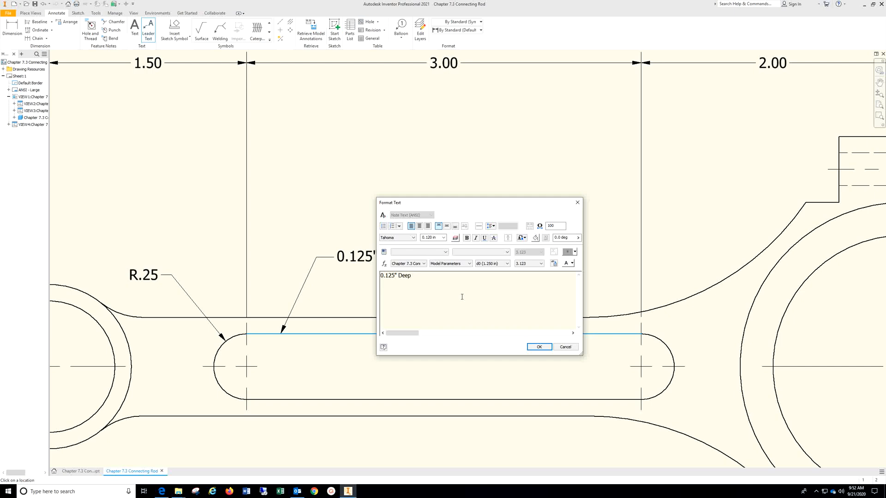
text((T)
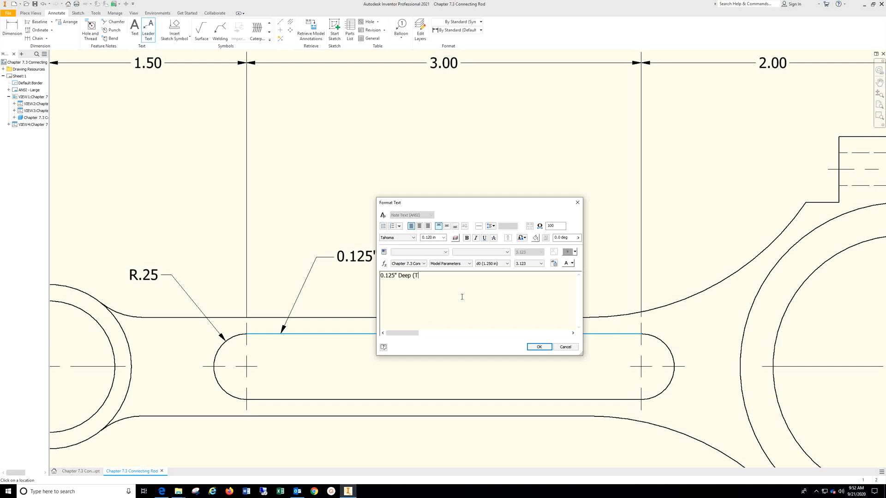
text(Y)
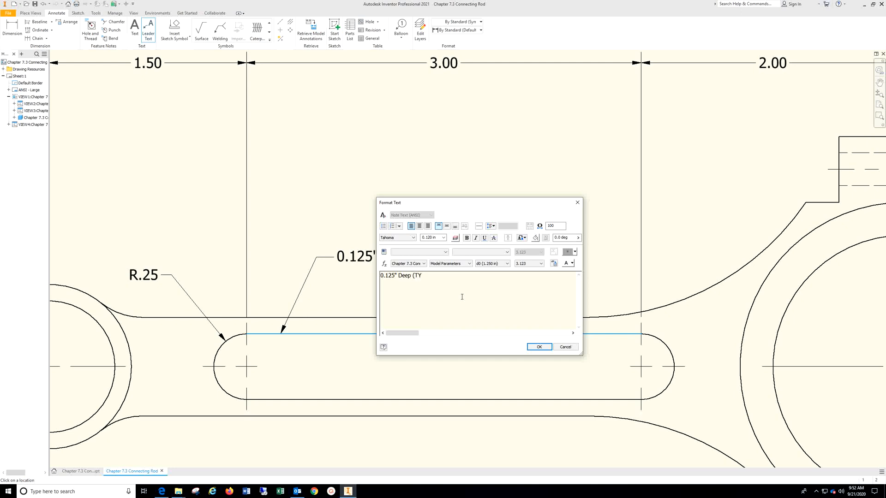
key(Backspace)
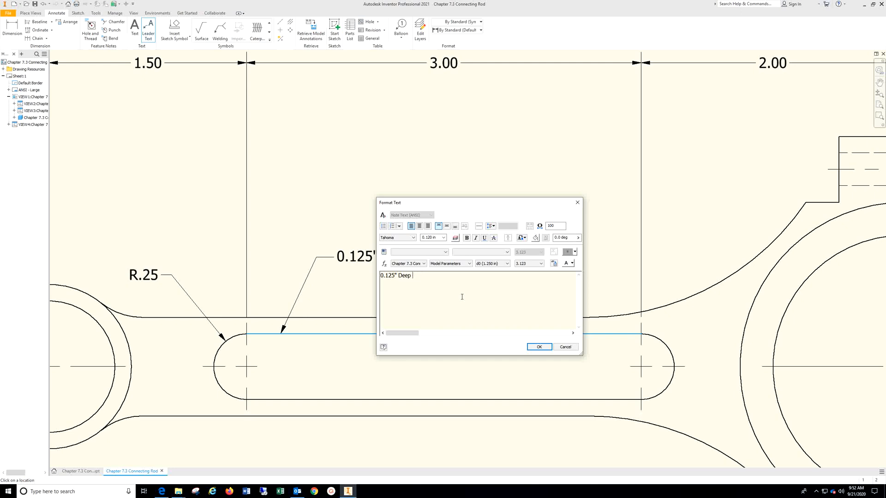
text(TYP.)
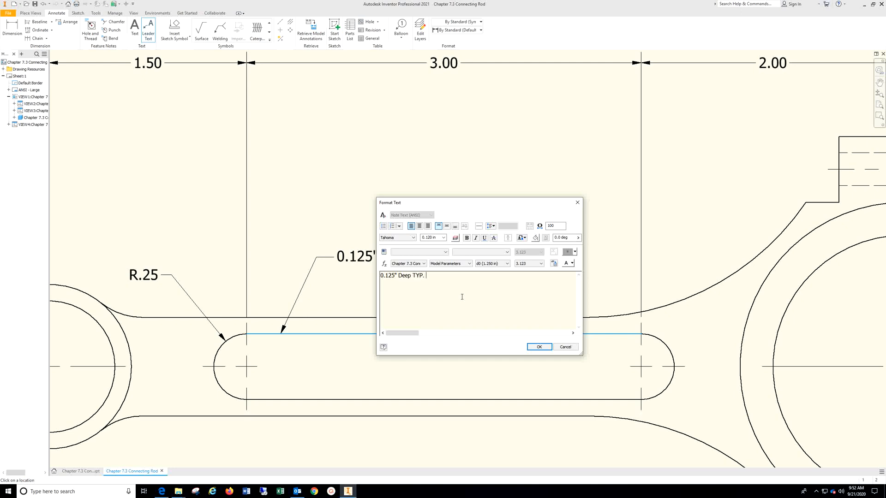
text((2)
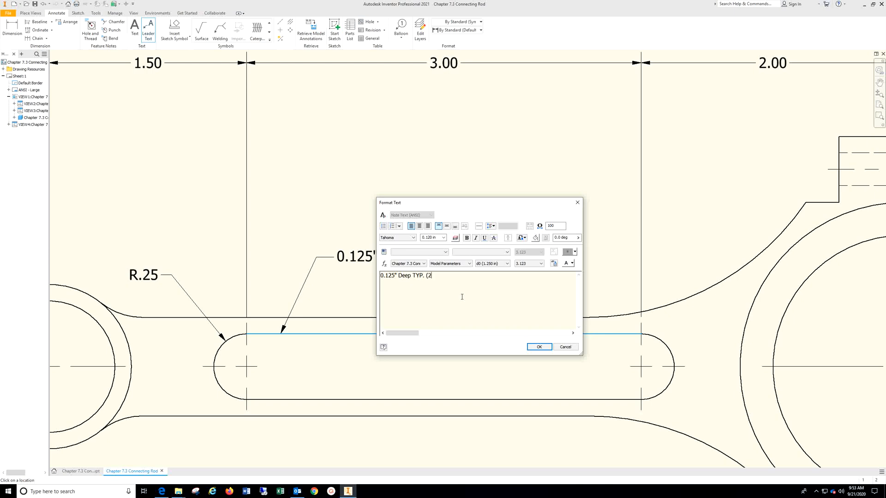
text())
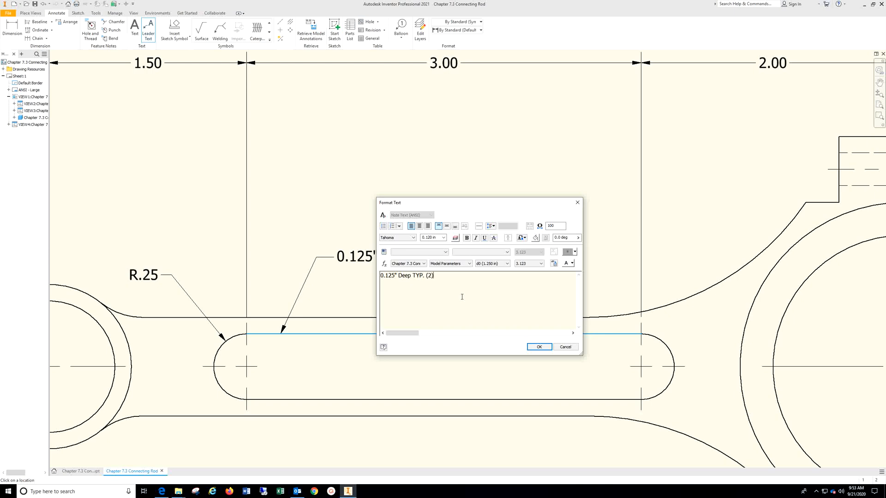
text(p)
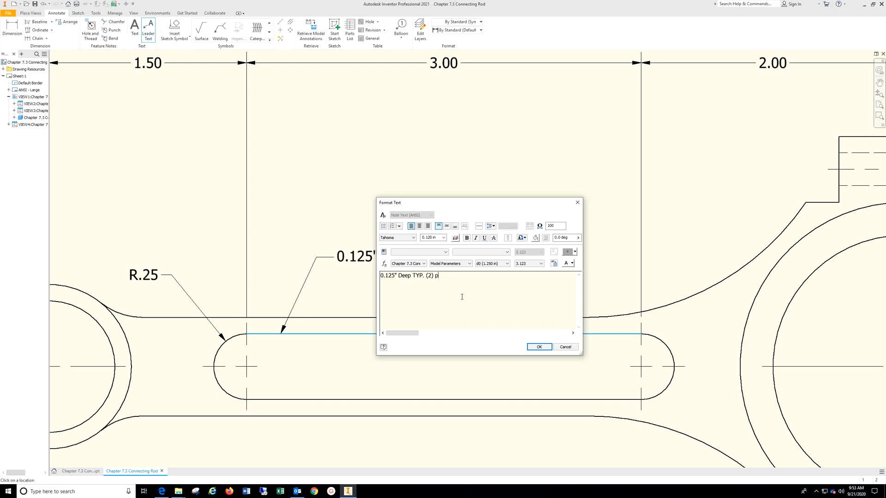
text(ls)
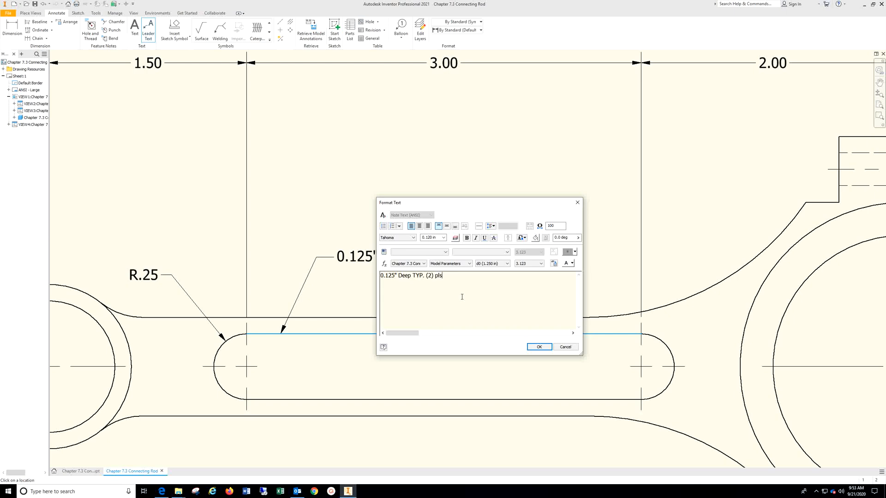
key(BackSpace)
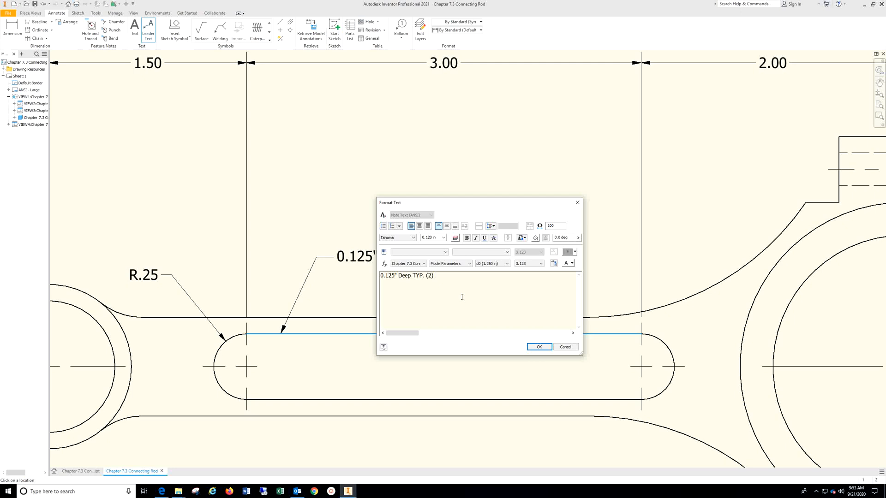
click(435, 275)
text( PLS.)
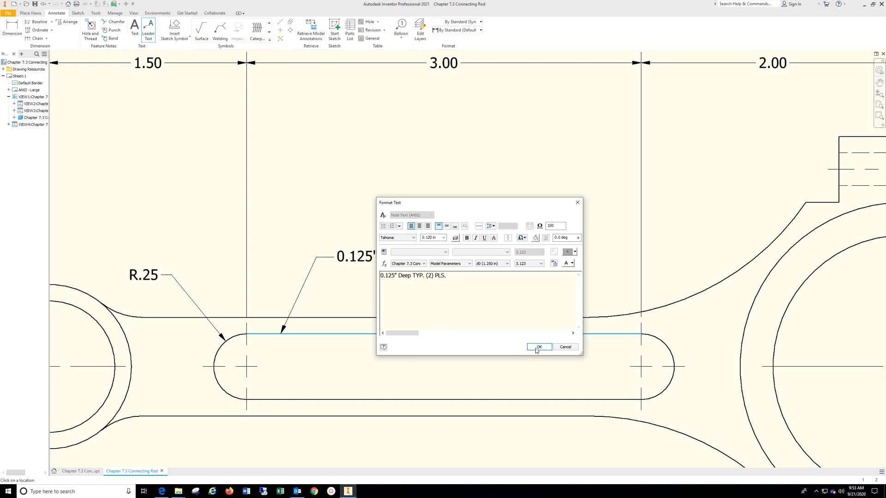
click(538, 346)
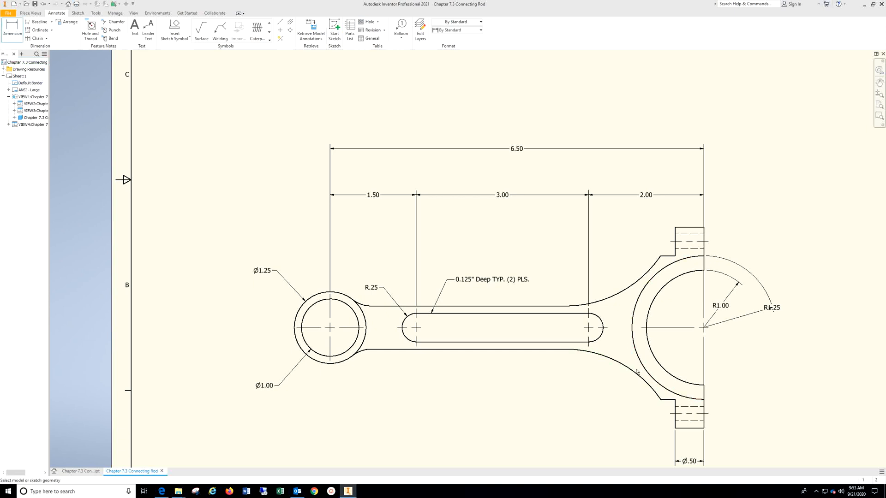
- Dimension the front view's .75 lower lug width and the side view's R.25 lug radius
click(638, 370)
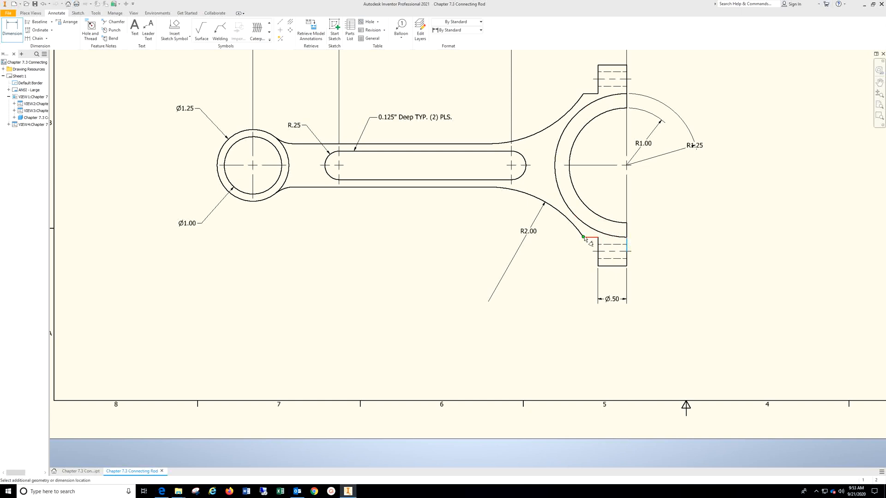
click(583, 300)
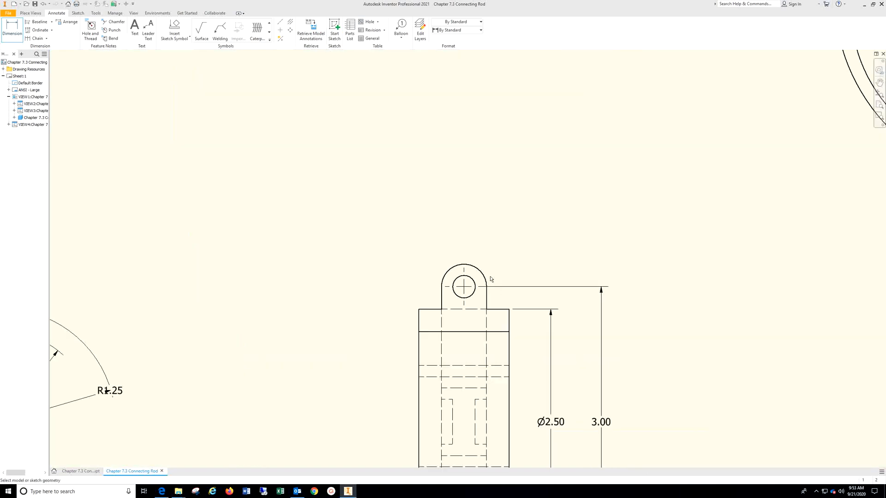
click(463, 270)
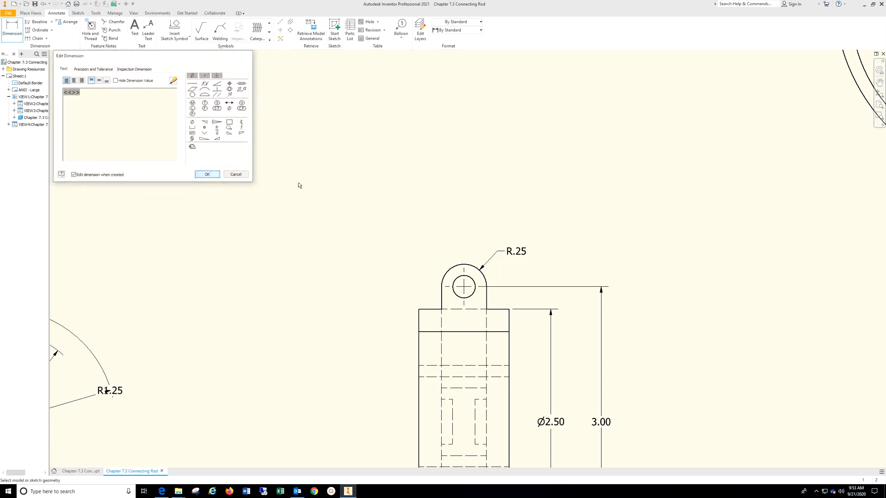
click(206, 174)
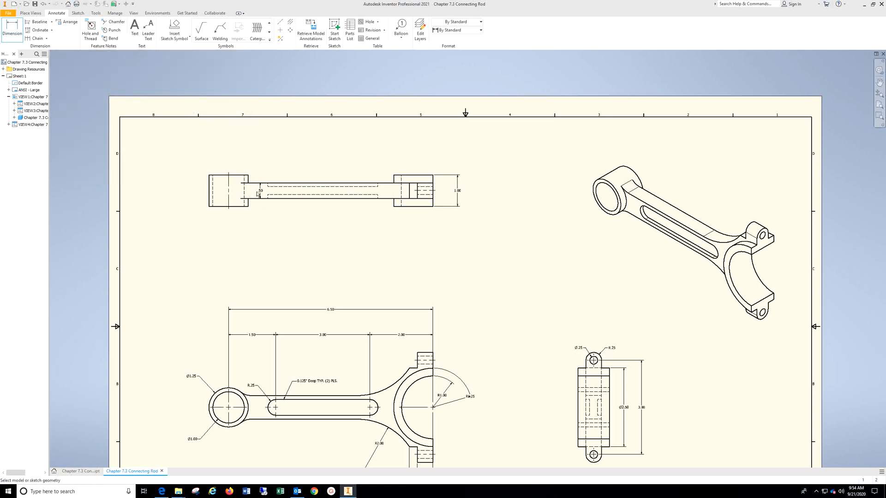
mouse_move(213, 191)
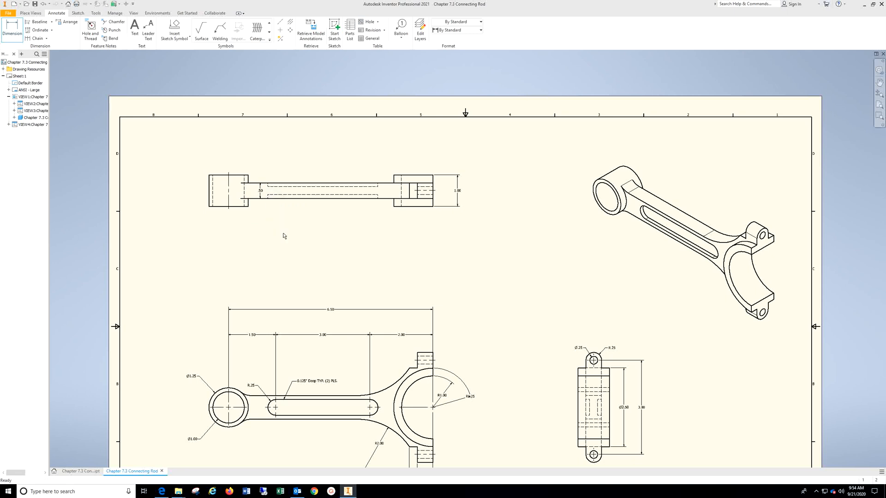
- End the Dimension command from the right-click menu
right_click(283, 235)
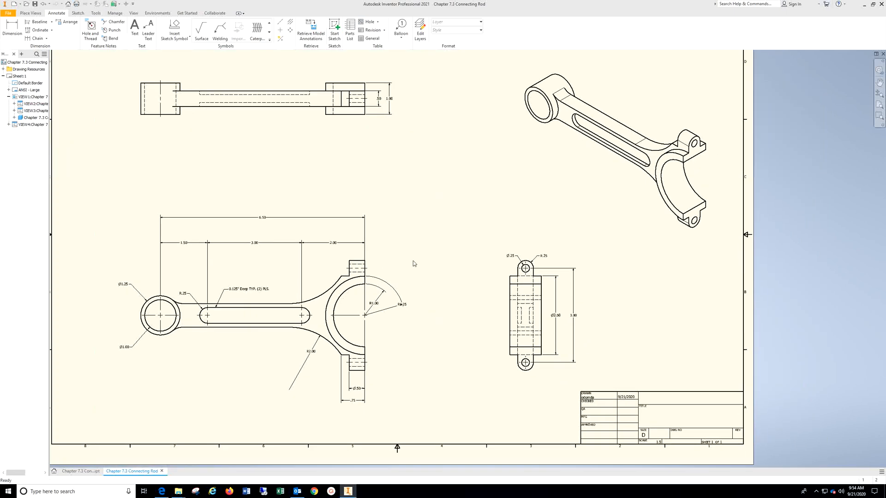
mouse_move(410, 267)
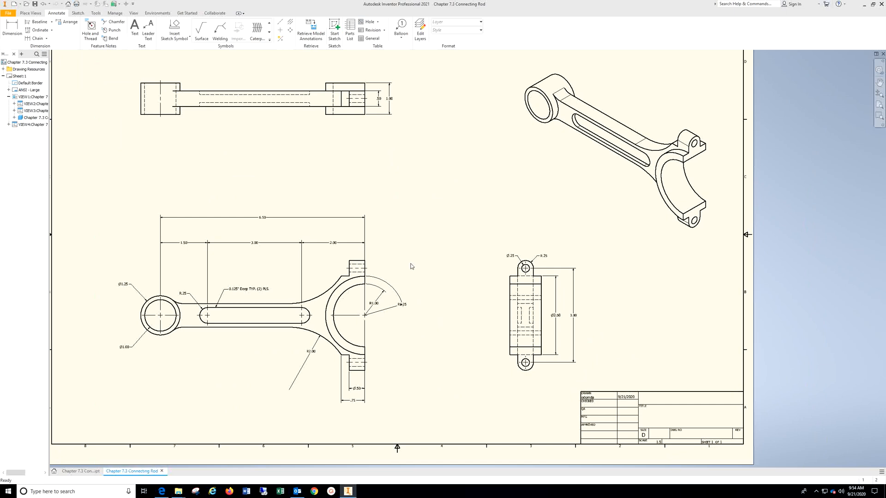
mouse_move(476, 368)
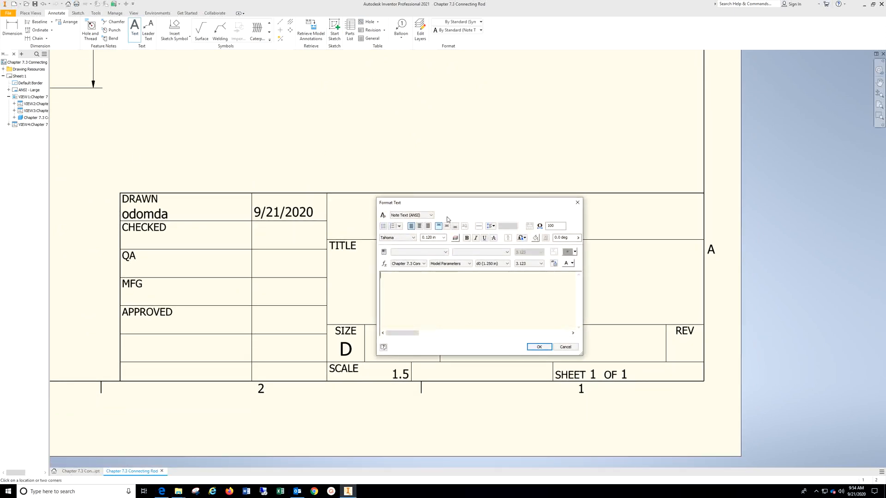
- Type 'Your Name' in the title block and enlarge its text height
text(yOU)
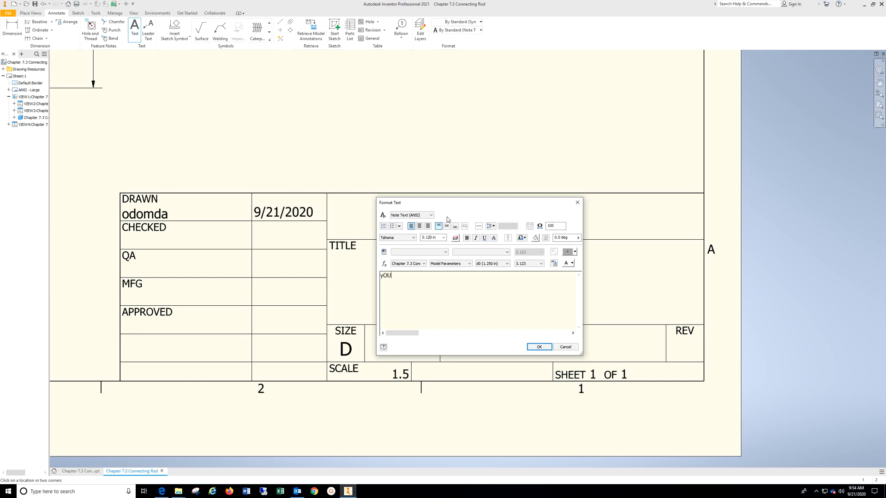
text(R nAME)
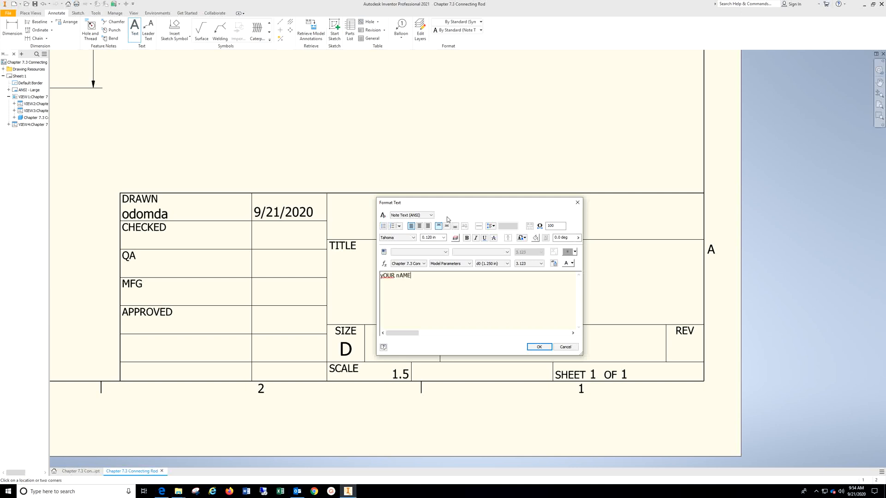
key(Backspace)
text(Y)
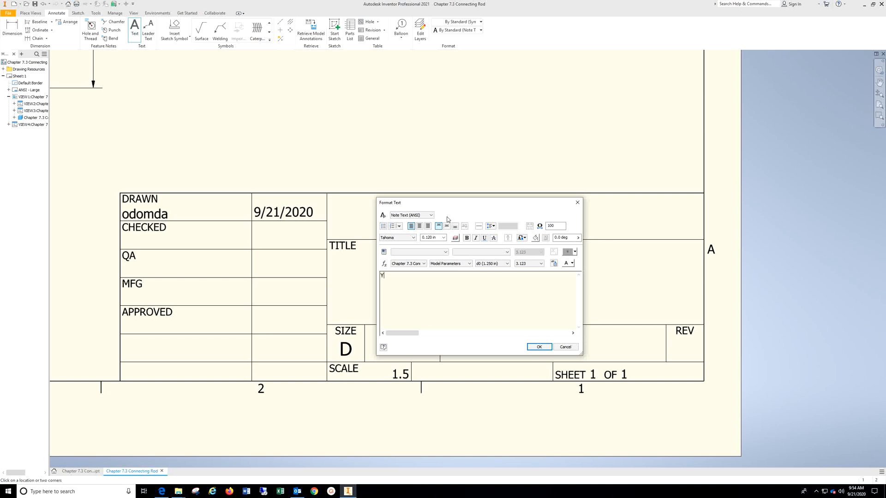
text(our Name)
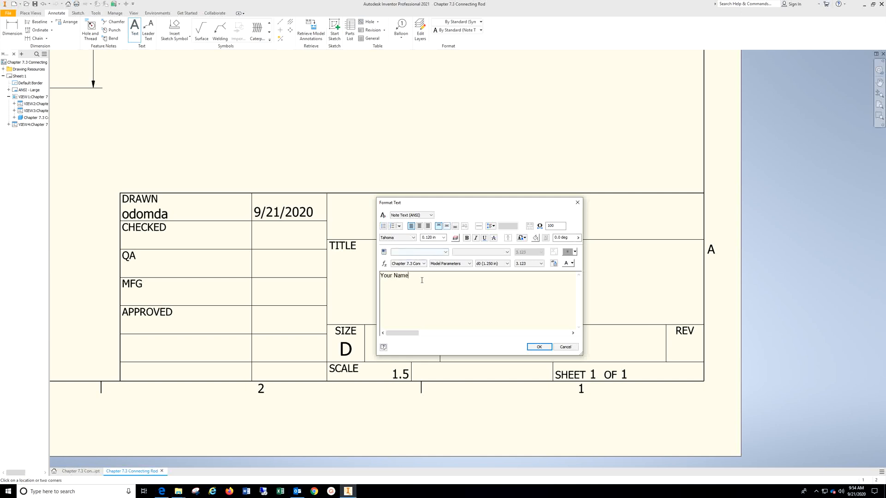
click(444, 237)
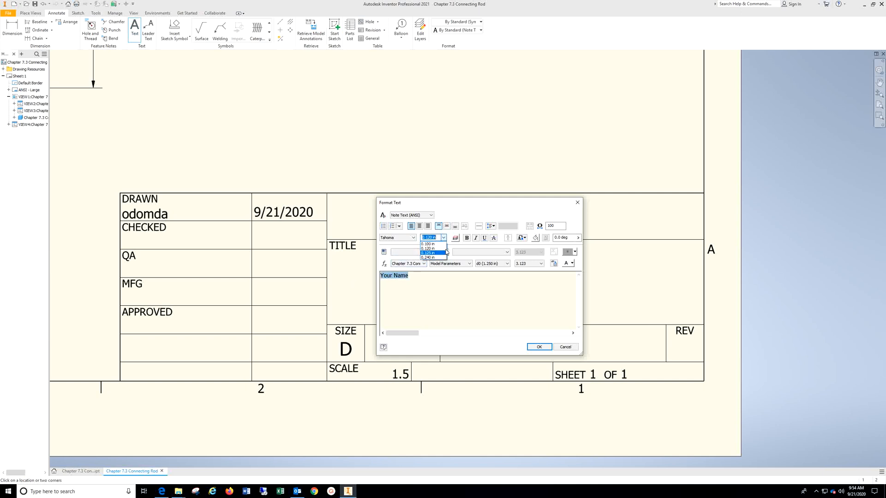
click(537, 346)
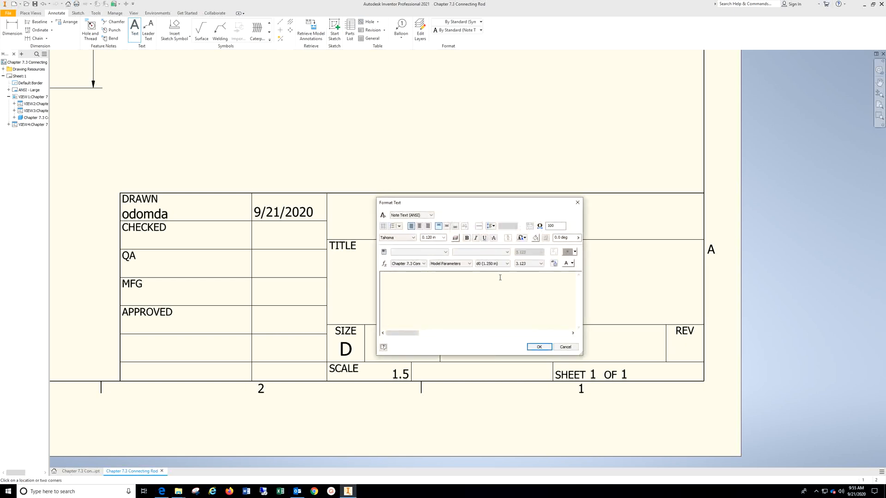
- Type 'Chapter 7.3' in the title field and enlarge its text height
text(Chapter 7)
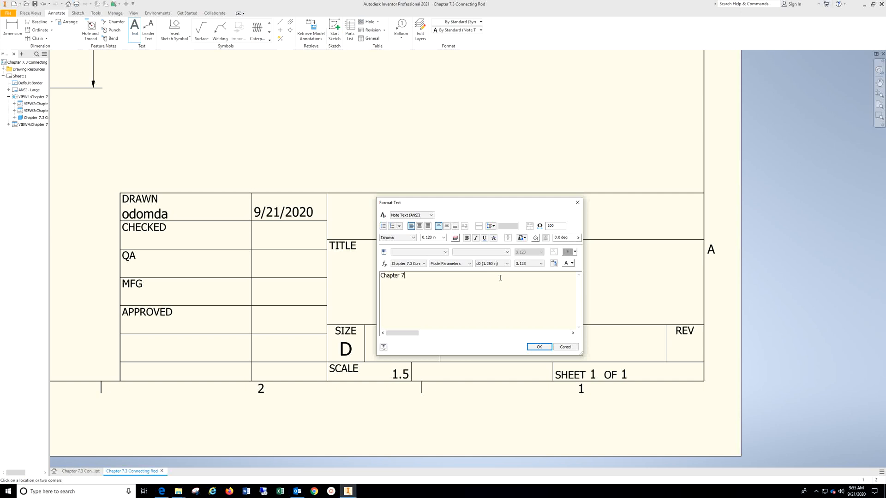
text(.3)
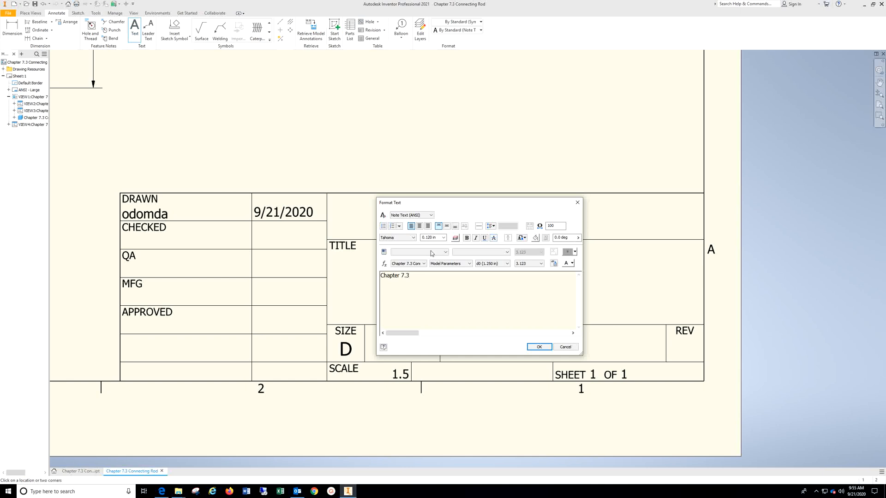
click(450, 263)
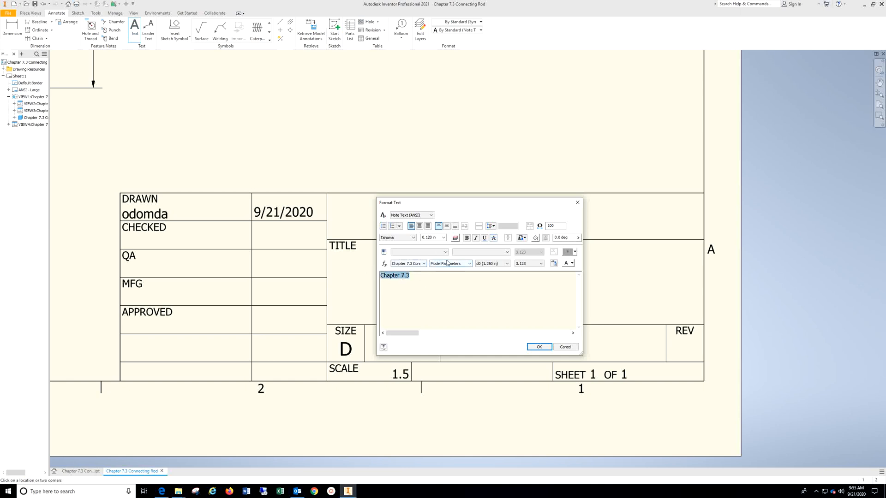
click(443, 237)
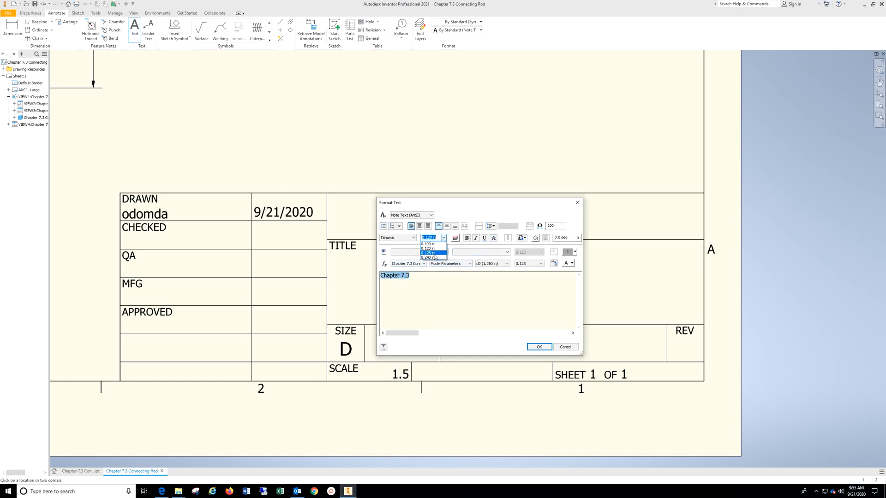
click(538, 346)
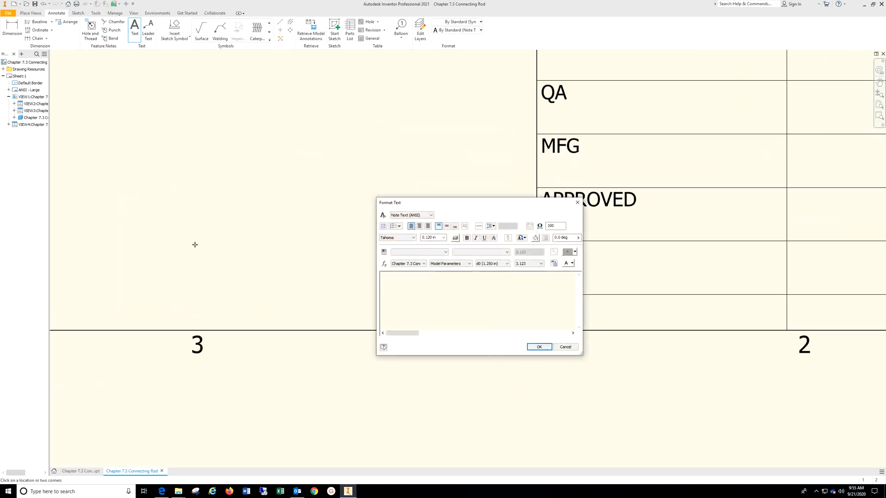
- Type the note 'Material: Carbon Steel' beside the title block
text(Mate)
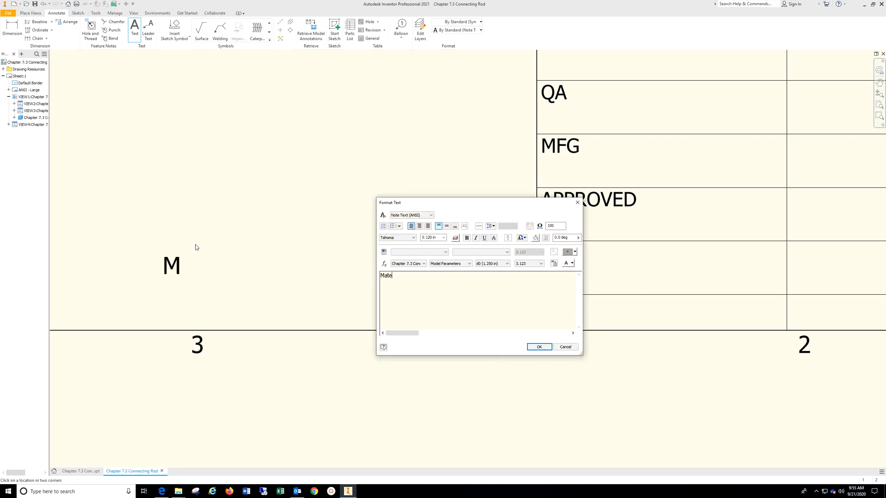
text(rial)
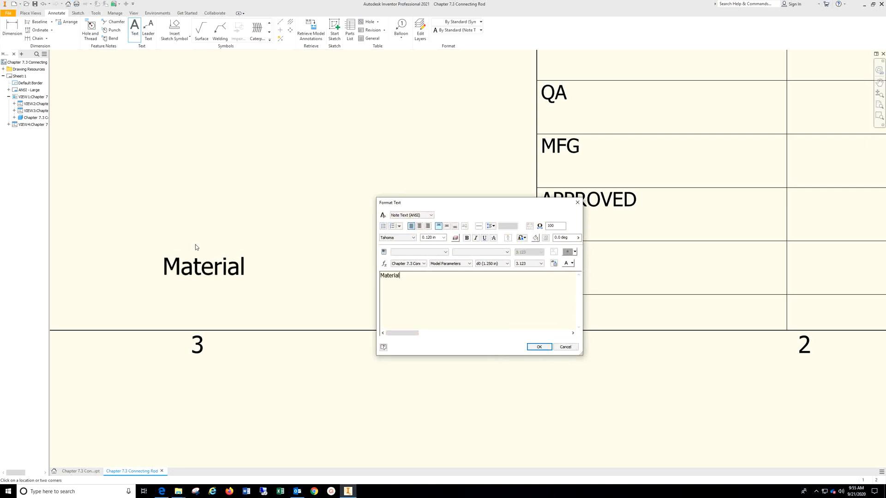
text(: Carbon S)
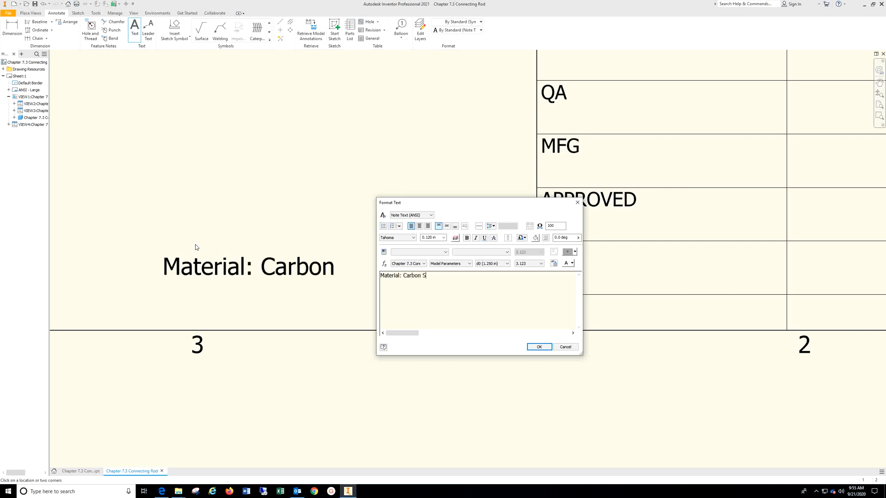
text(teel)
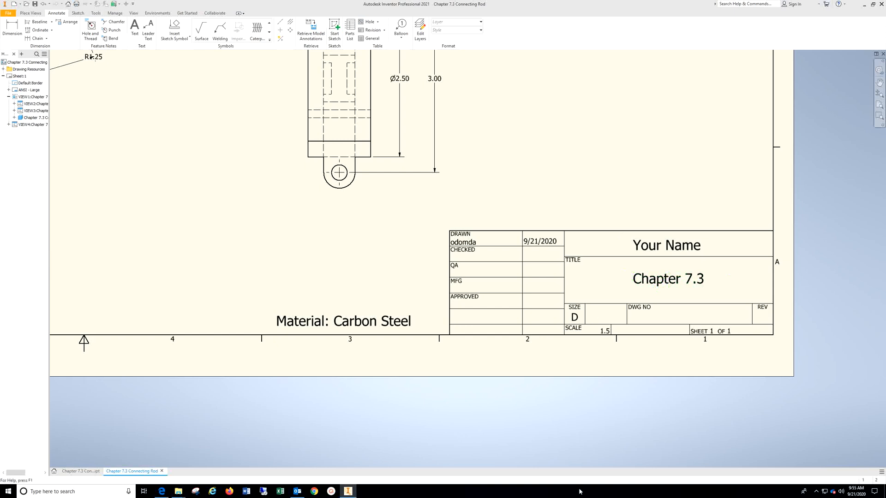
- Reveal the hidden taskbar icons while reviewing the finished title block
click(817, 491)
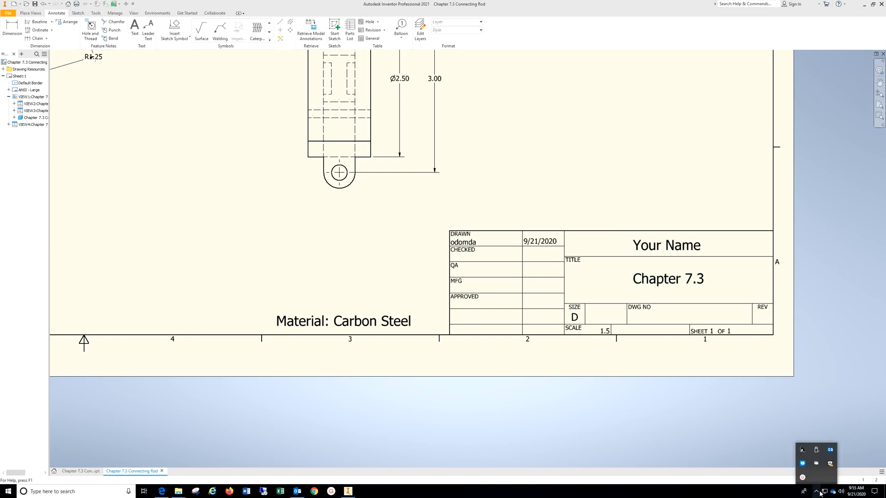